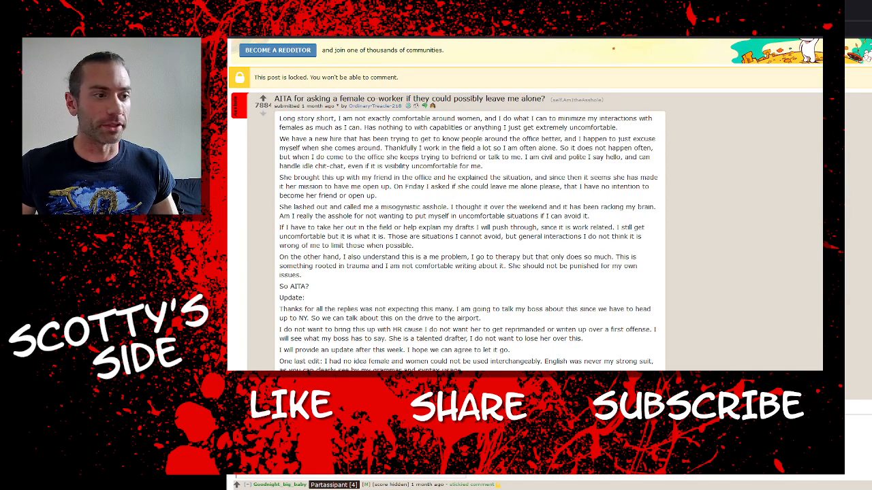
# Step: Highlight successive lines of the AITA post body while reading through the story
pyautogui.moveTo(278, 117); pyautogui.dragTo(351, 117)
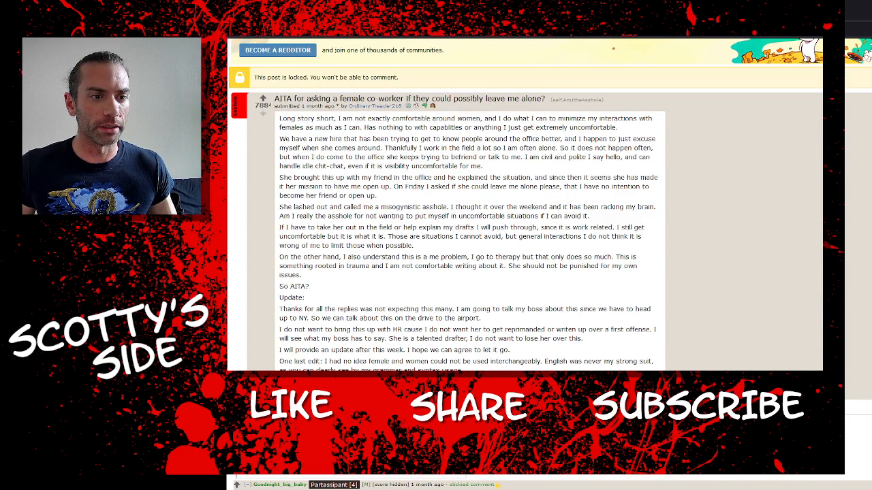
pyautogui.moveTo(485, 117); pyautogui.dragTo(615, 117)
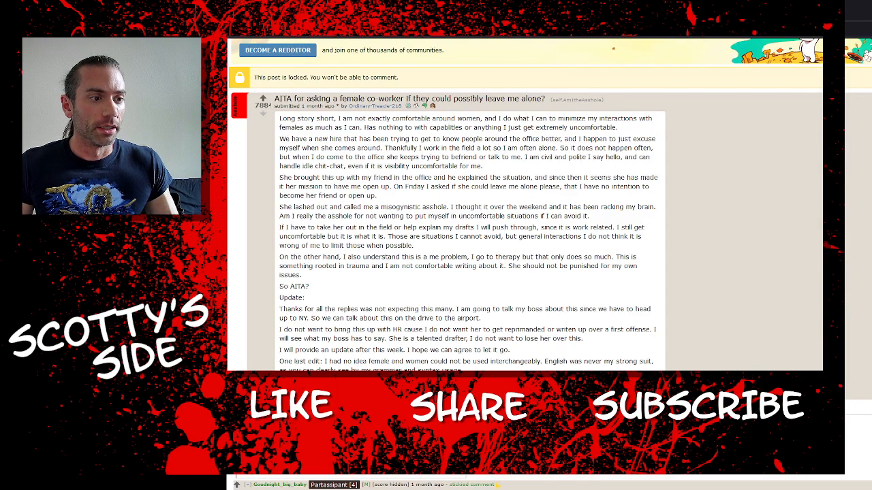
pyautogui.moveTo(365, 128); pyautogui.dragTo(477, 128)
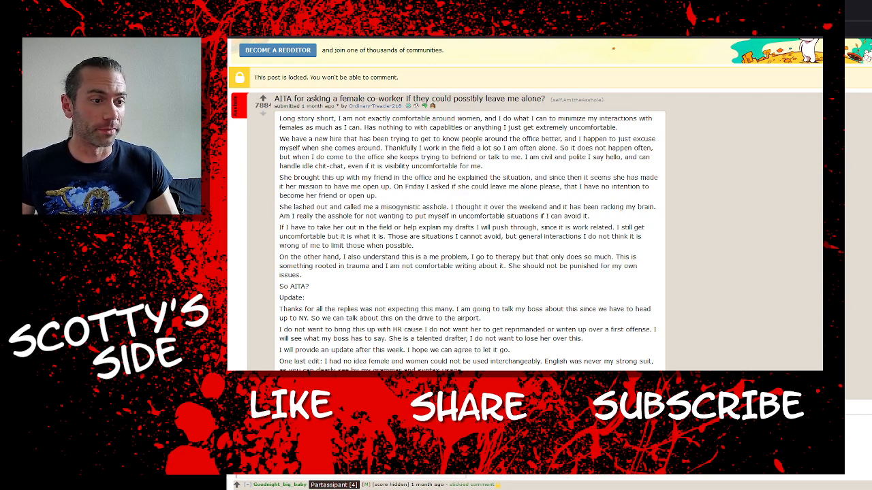
pyautogui.moveTo(279, 139); pyautogui.dragTo(398, 139)
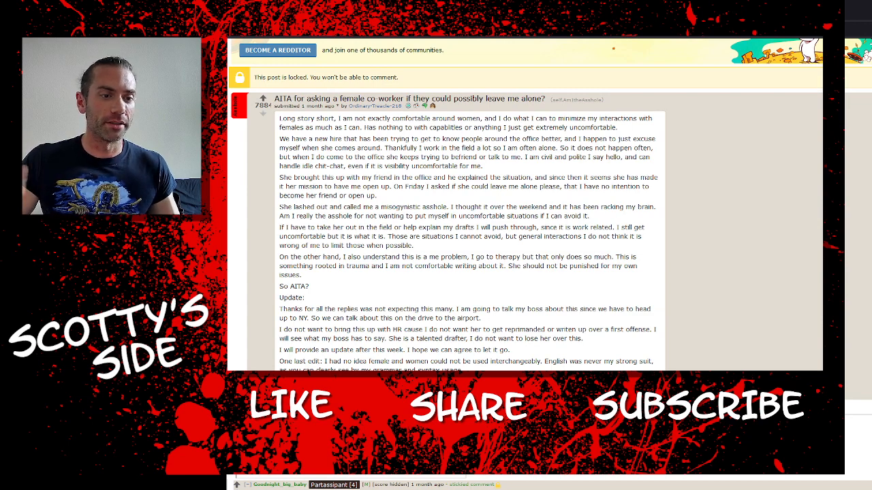
pyautogui.doubleClick(533, 156)
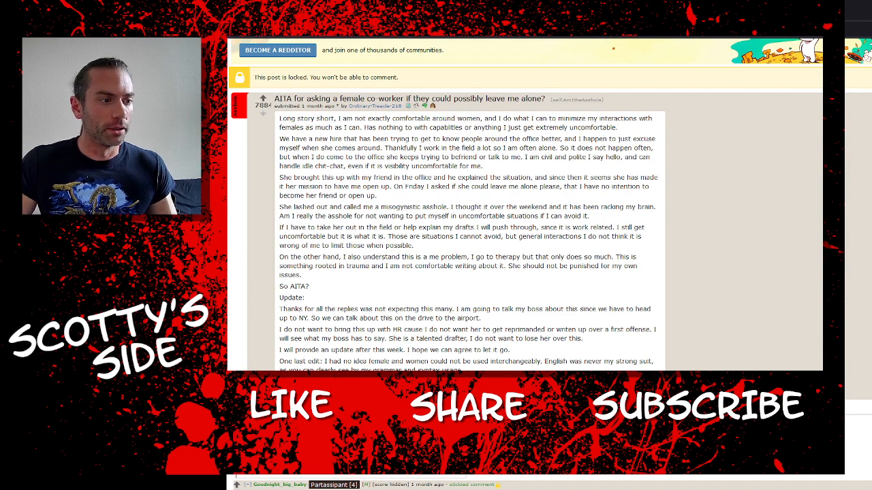
pyautogui.moveTo(279, 177); pyautogui.dragTo(411, 177)
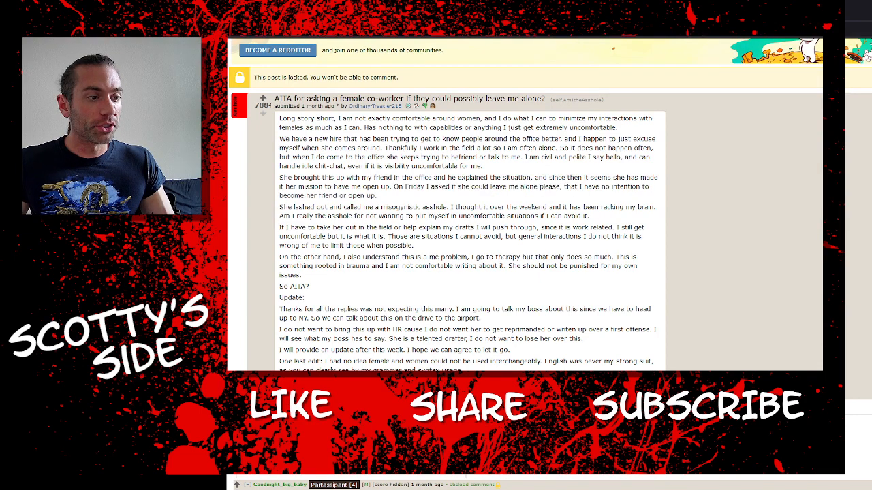
pyautogui.moveTo(278, 207); pyautogui.dragTo(351, 207)
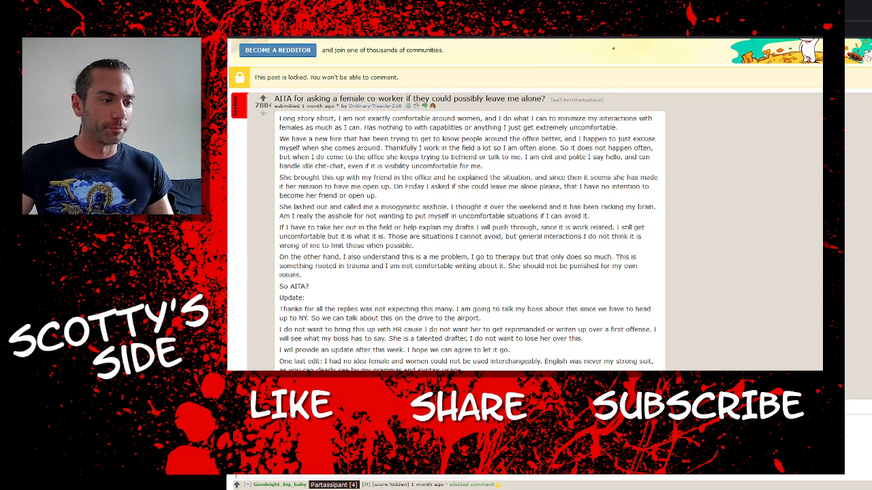
pyautogui.moveTo(278, 256); pyautogui.dragTo(360, 256)
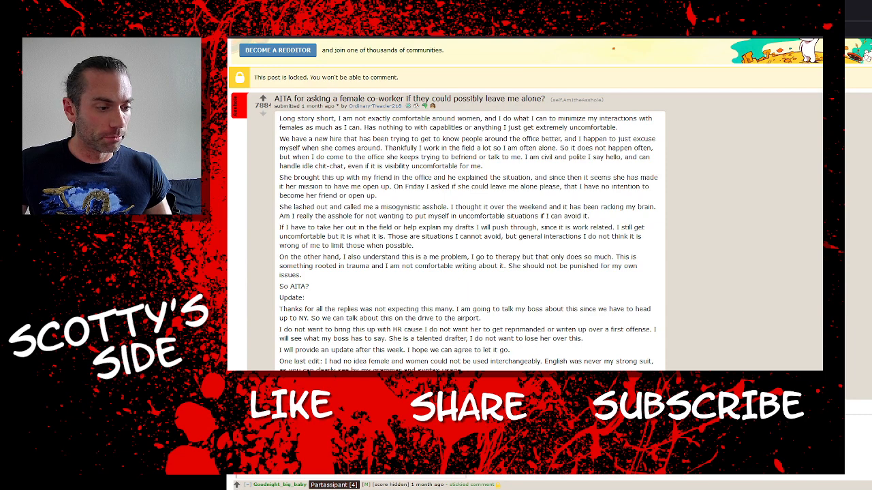
pyautogui.moveTo(324, 361); pyautogui.dragTo(450, 361)
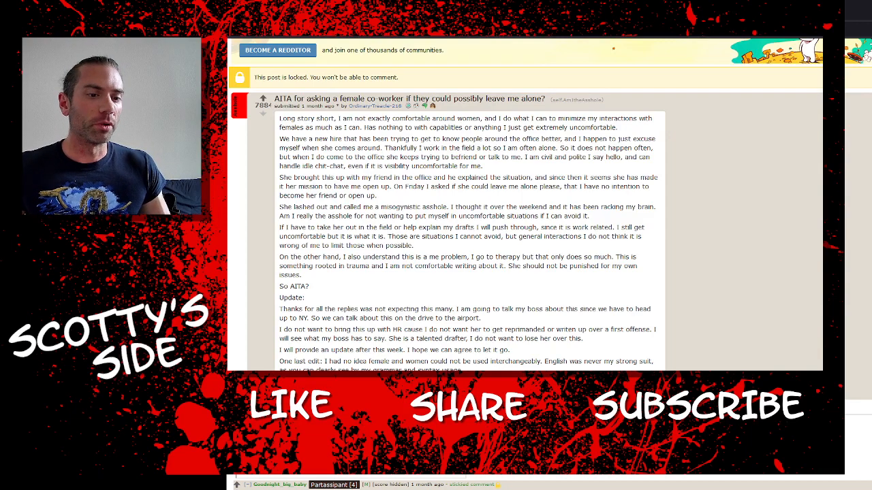
# Step: Scroll below the post to the top comment thread beginning with the 'You need therapy' reply
pyautogui.scroll(-3)
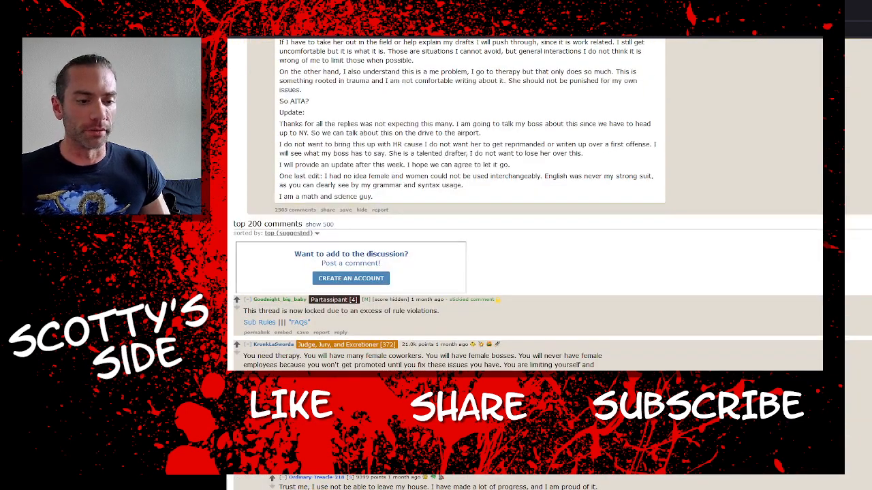
pyautogui.scroll(-3)
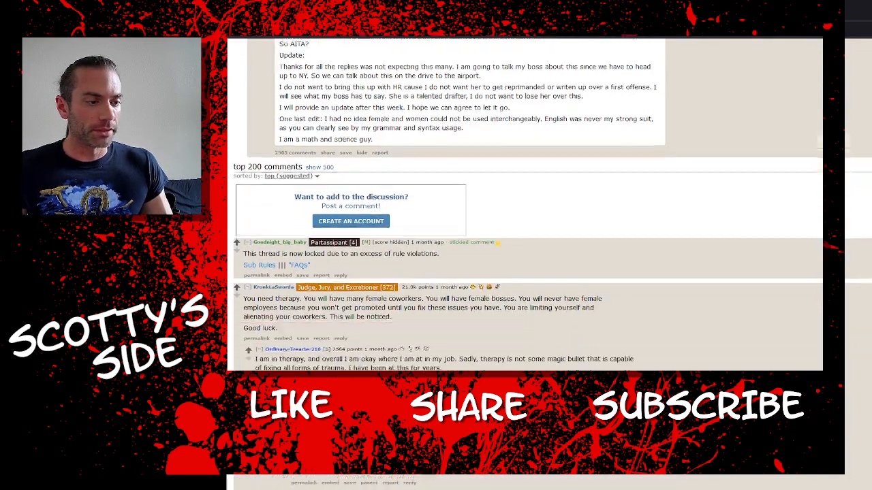
pyautogui.scroll(-3)
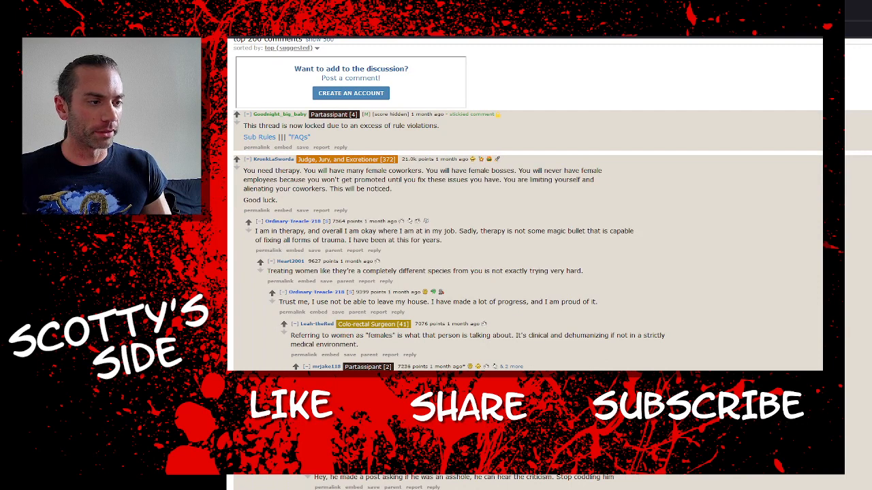
pyautogui.moveTo(246, 170); pyautogui.dragTo(344, 170)
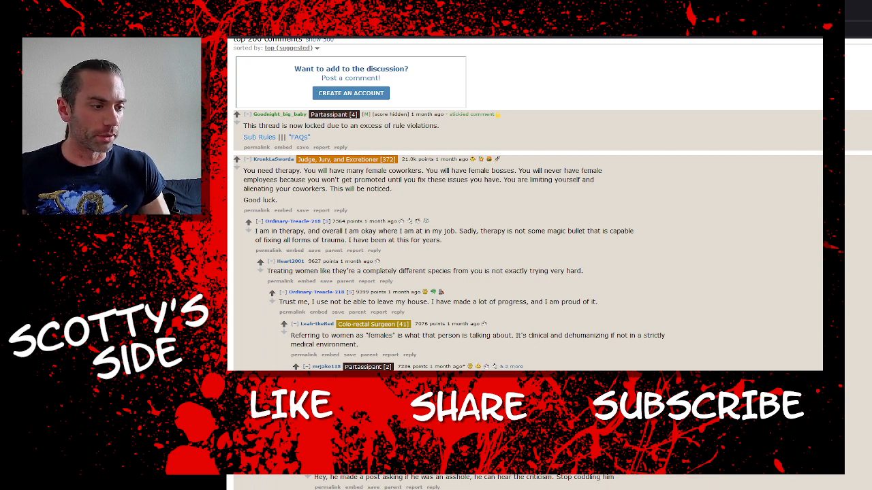
# Step: Highlight the commenter's lines about being in therapy while reading, ending back at the post top
pyautogui.moveTo(248, 231); pyautogui.dragTo(420, 231)
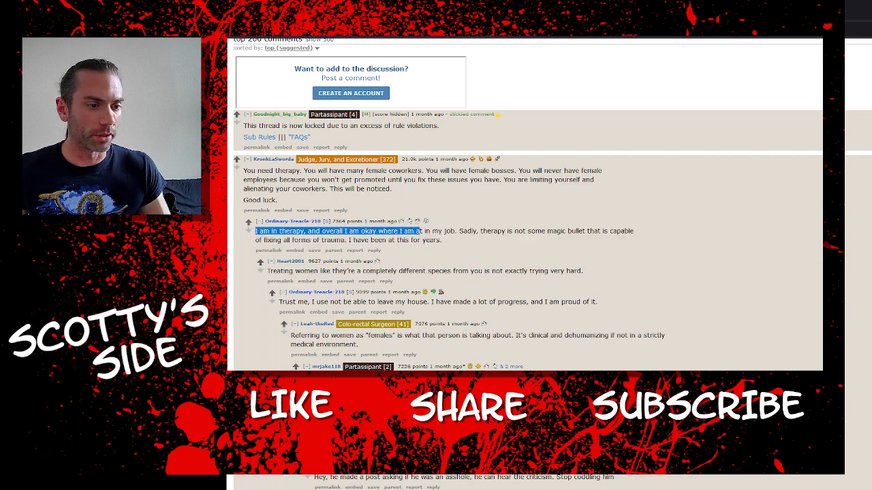
pyautogui.moveTo(257, 232); pyautogui.dragTo(619, 232)
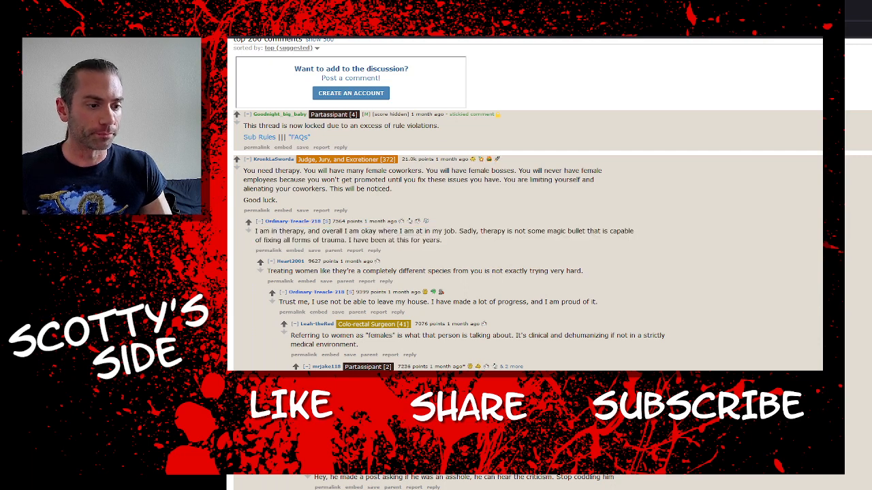
pyautogui.moveTo(271, 270); pyautogui.dragTo(402, 270)
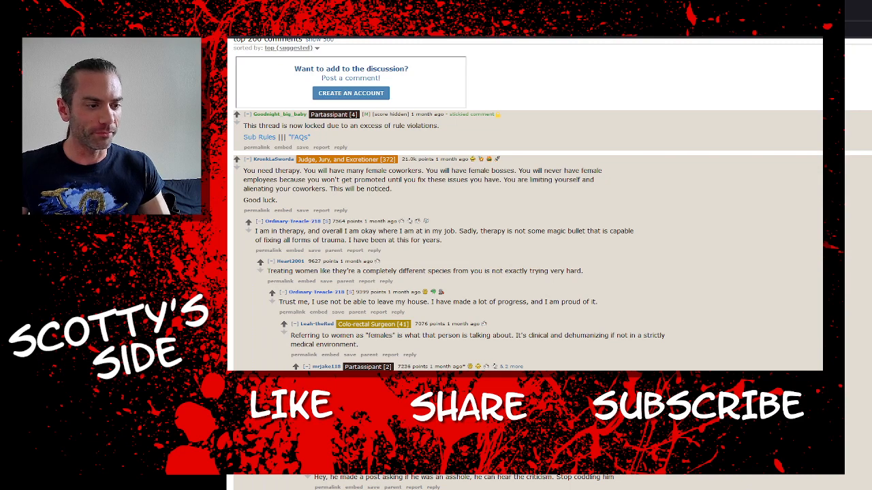
pyautogui.doubleClick(308, 302)
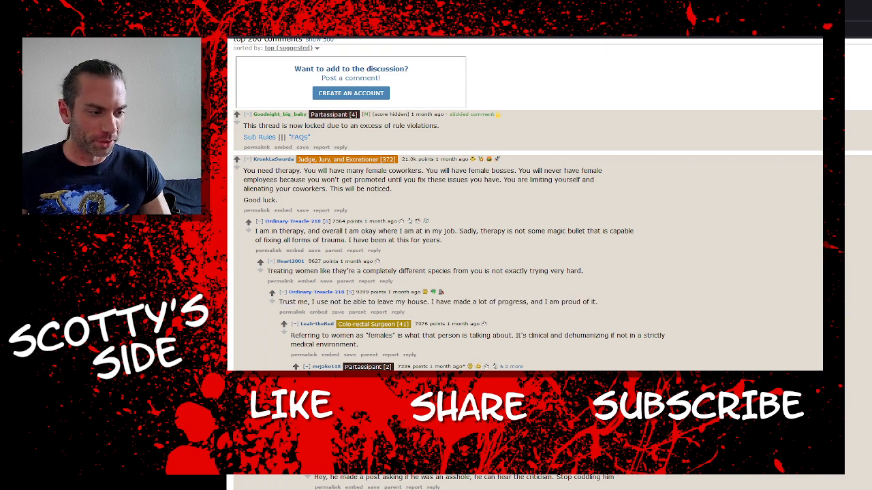
pyautogui.moveTo(291, 335); pyautogui.dragTo(497, 335)
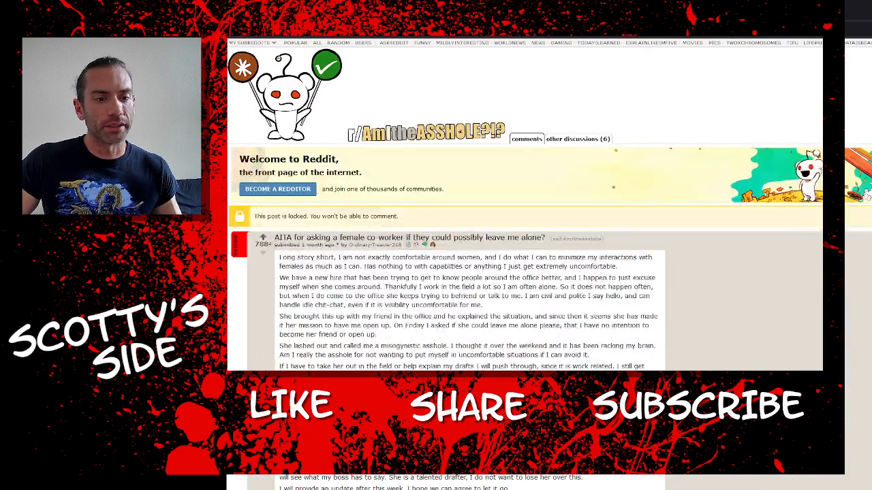
# Step: Scroll down into the deeper replies about trauma, PTSD and discrimination
pyautogui.scroll(-3)
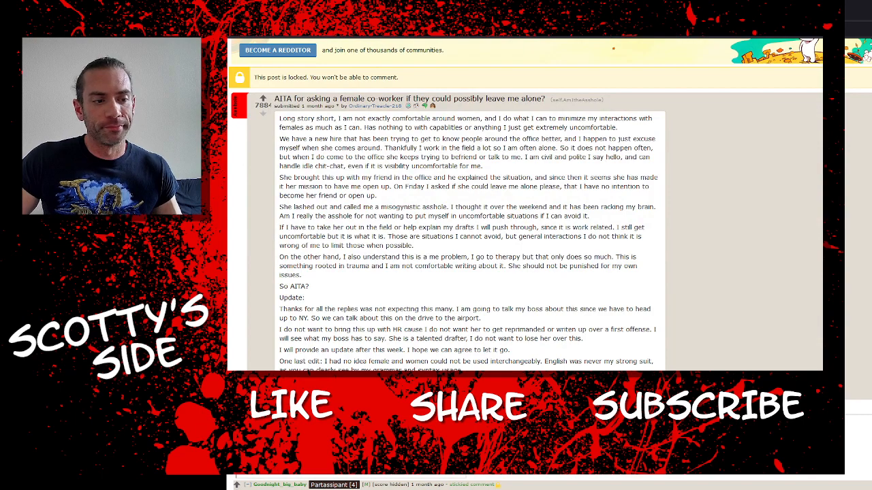
pyautogui.scroll(-3)
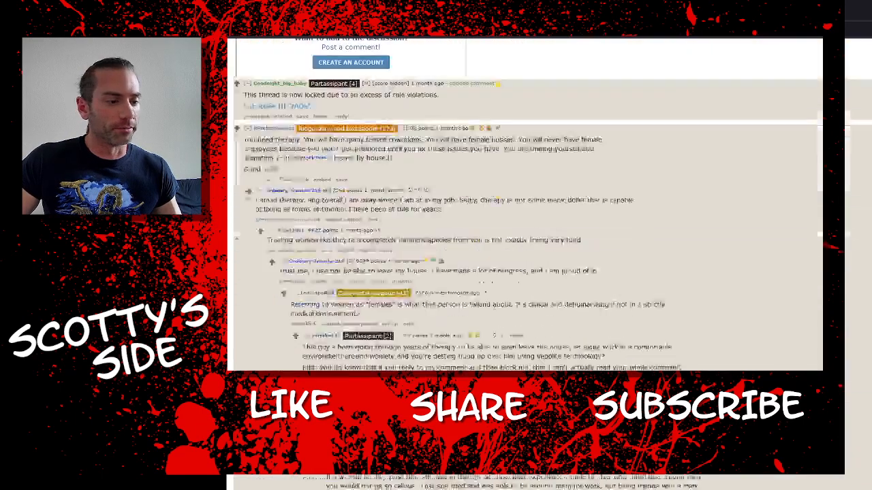
pyautogui.scroll(-3)
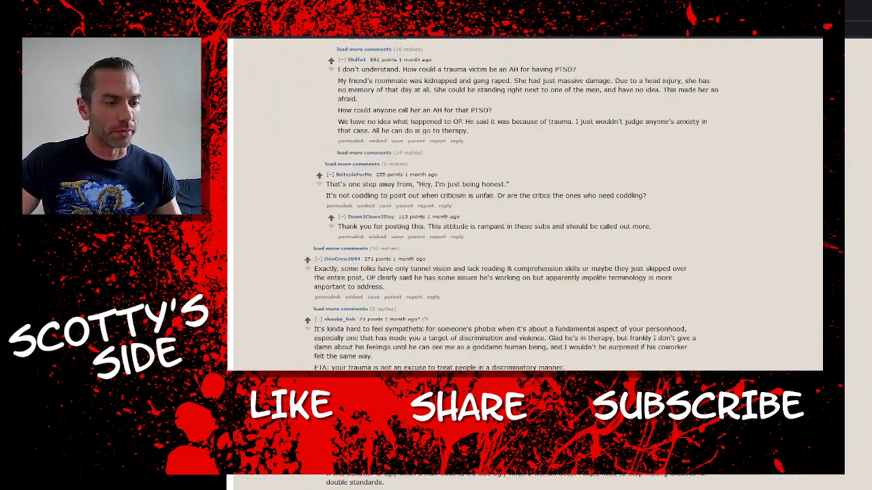